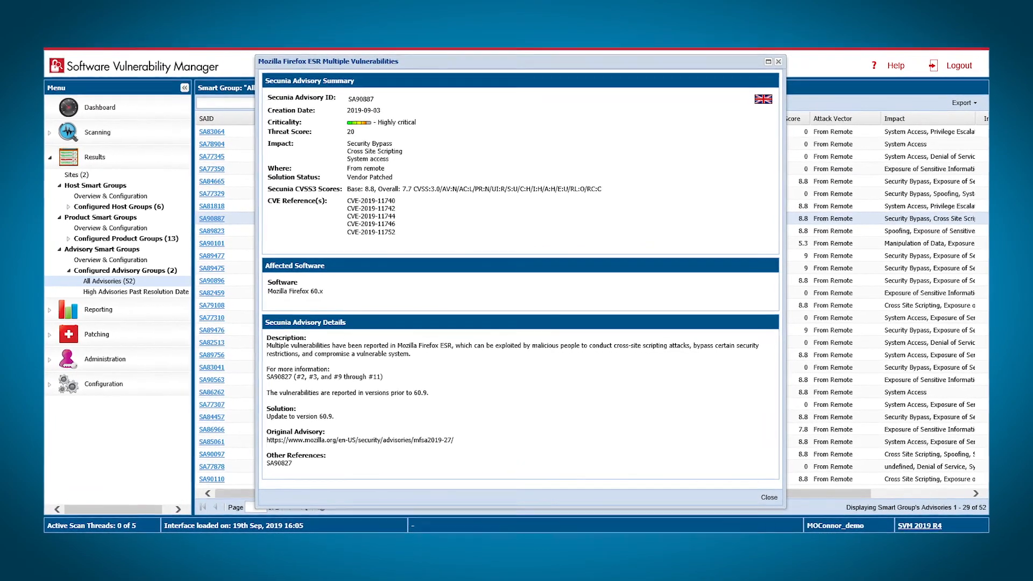
# - Display the Secunia Advisory Summary for SA90887, Mozilla Firefox ESR Multiple Vulnerabilities
pyautogui.click(767, 497)
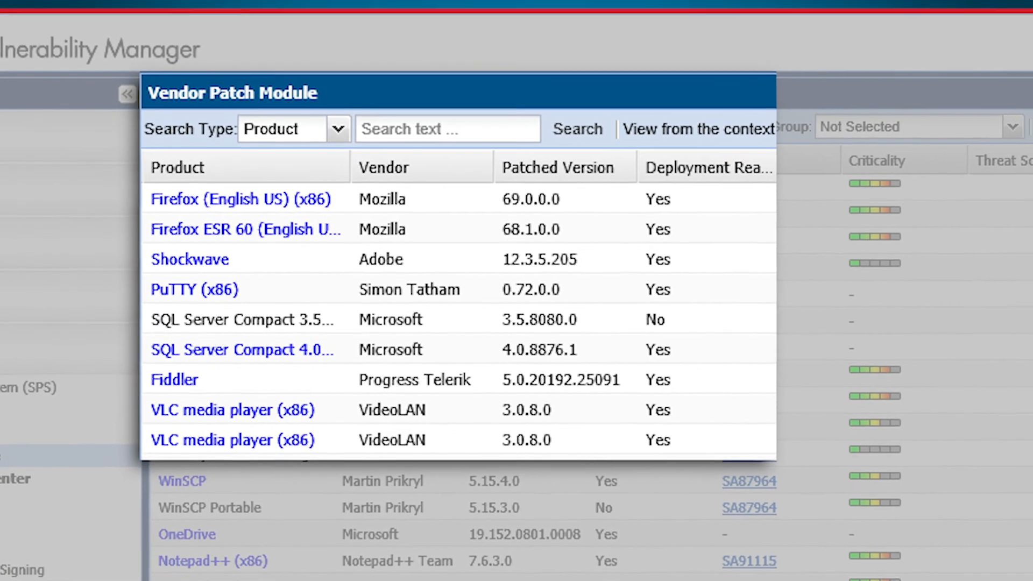
# - Show the Vendor Patch Module's Configure View with detection filters and package languages
pyautogui.click(687, 55)
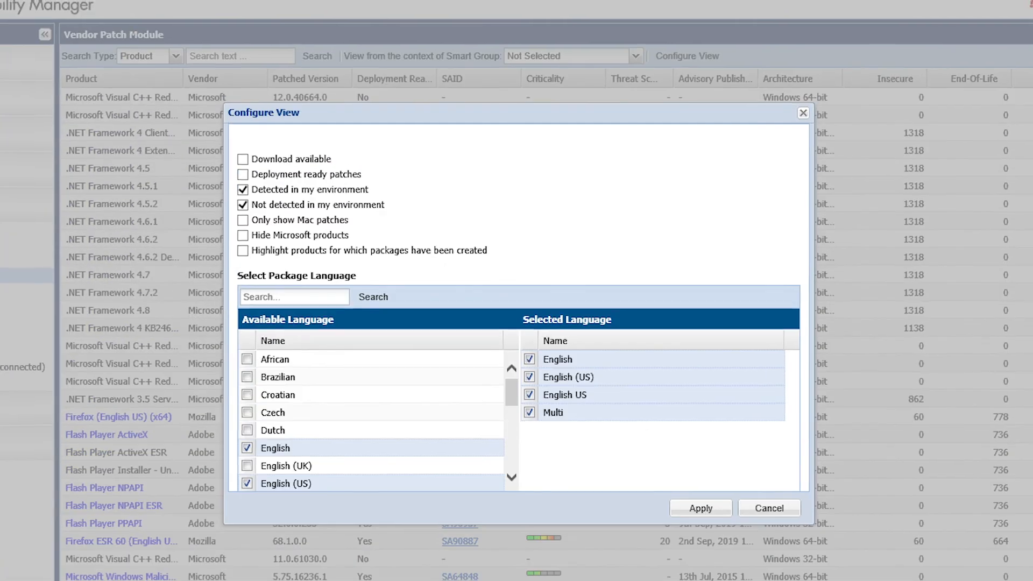